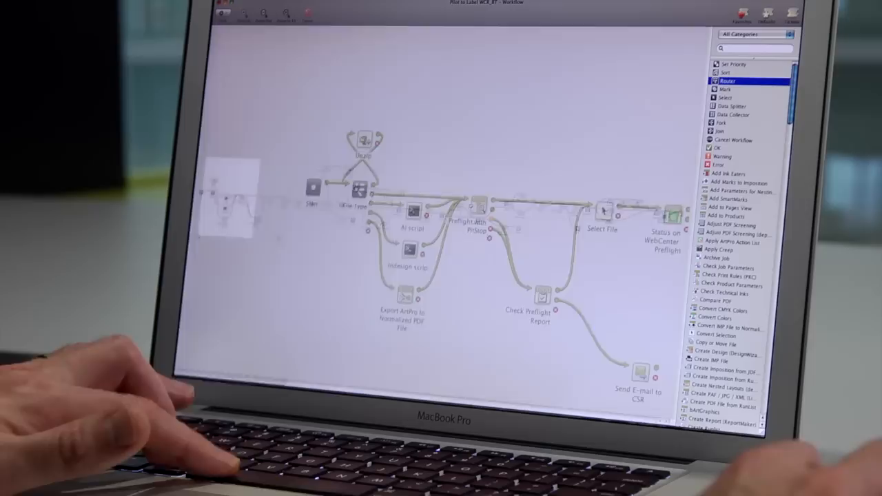
# Step: Open the File Type router node's Edit Parameters dialog from the workflow canvas
pyautogui.doubleClick(359, 186)
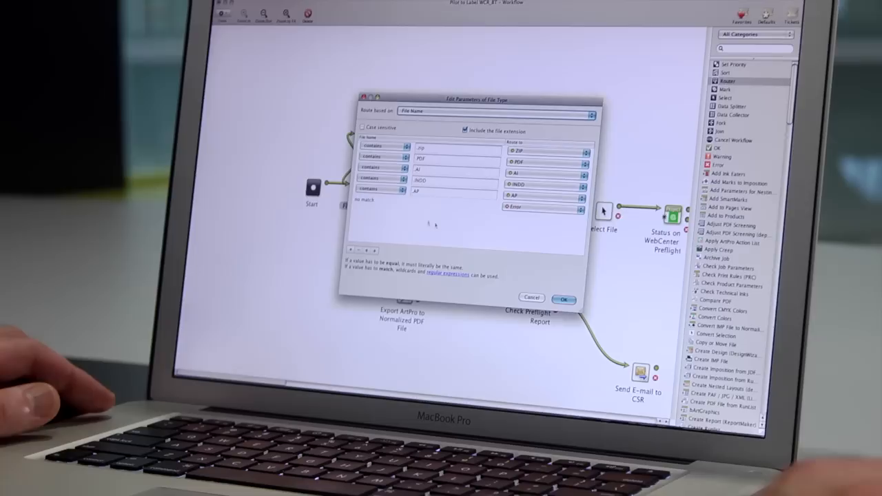
# Step: Confirm the ZIP, PDF, AI, INDD, AP and Error routing conditions with OK
pyautogui.click(564, 299)
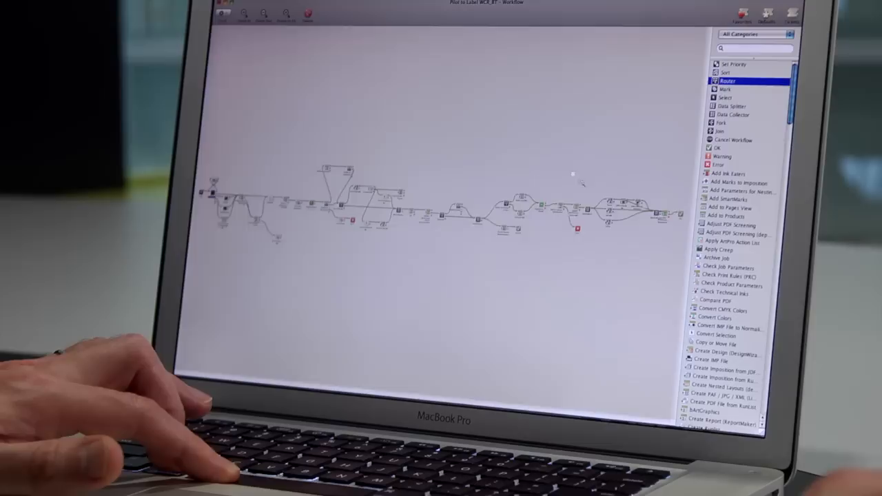